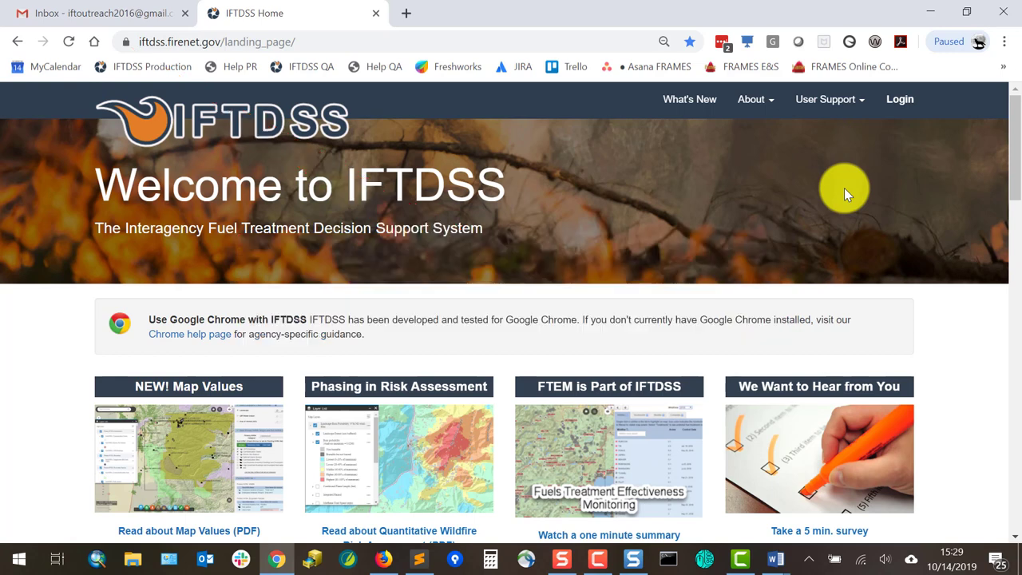
mouse_move(901, 99)
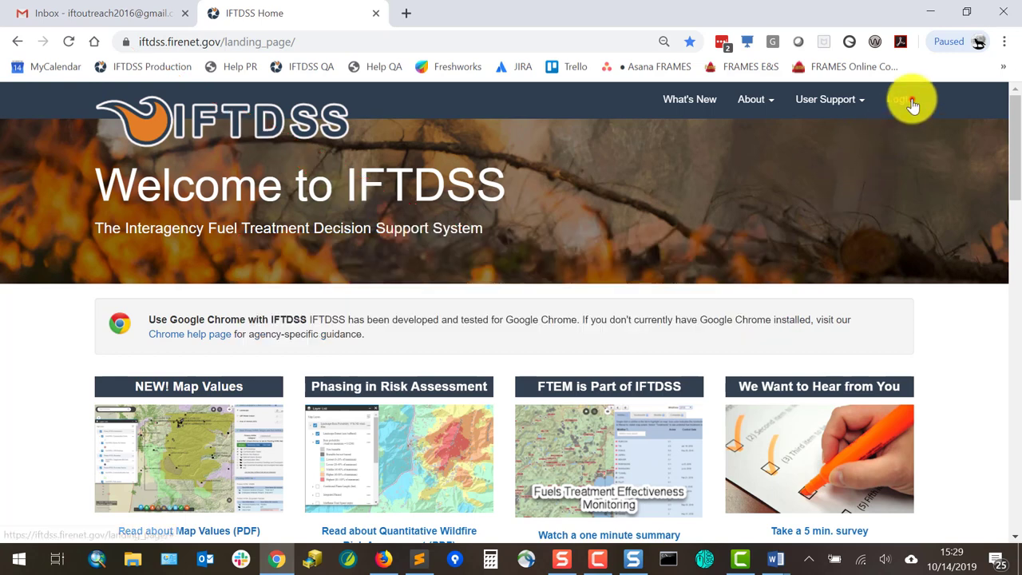
Reach the new user registration form from the home page's Login menu
left_click(901, 99)
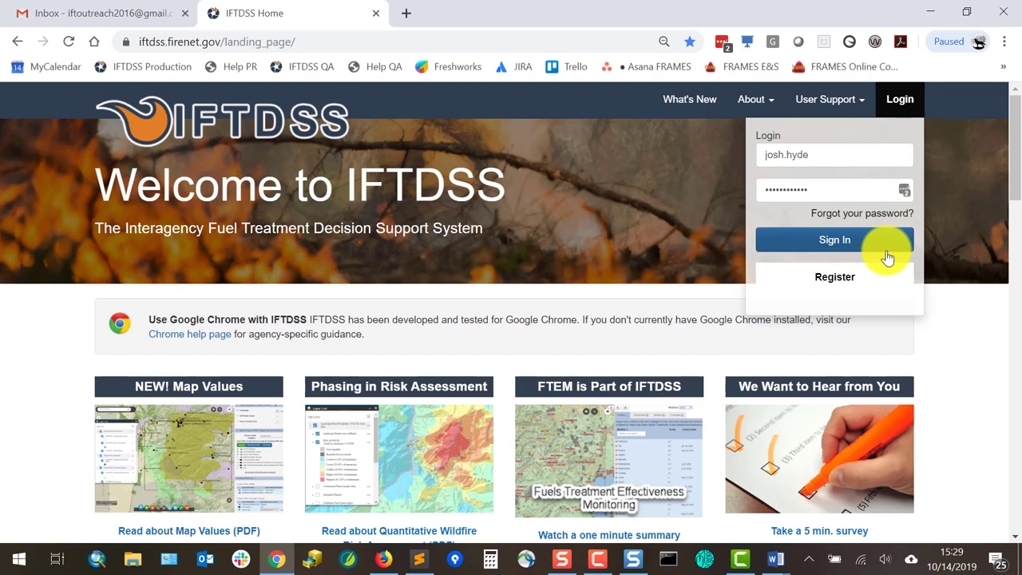
left_click(834, 278)
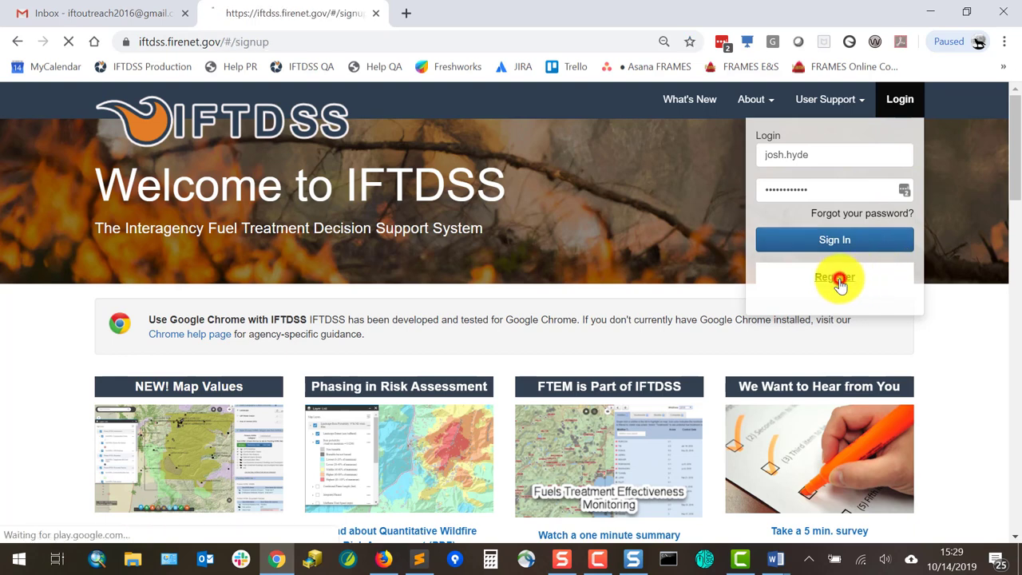
left_click(833, 278)
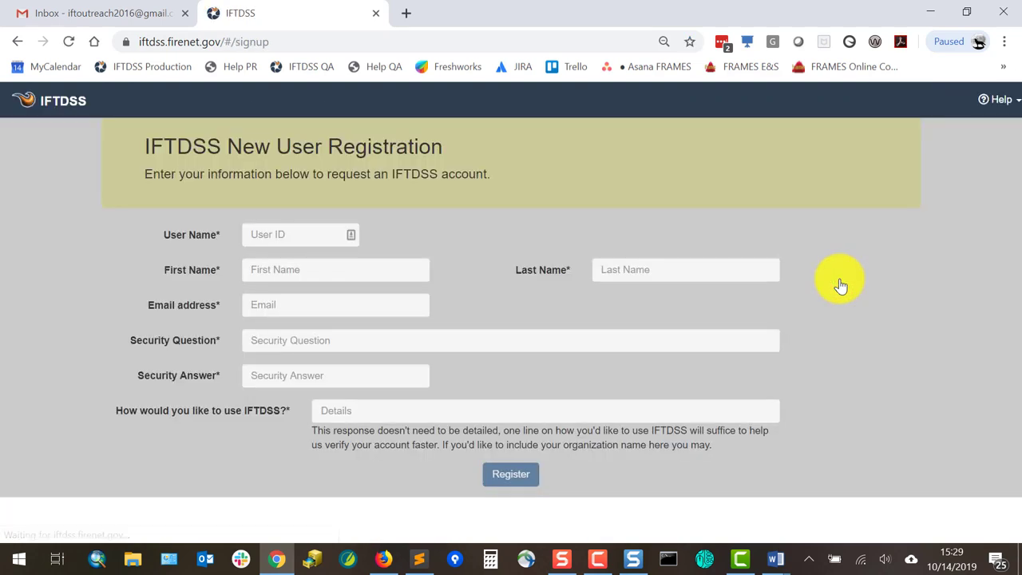
left_click(301, 233)
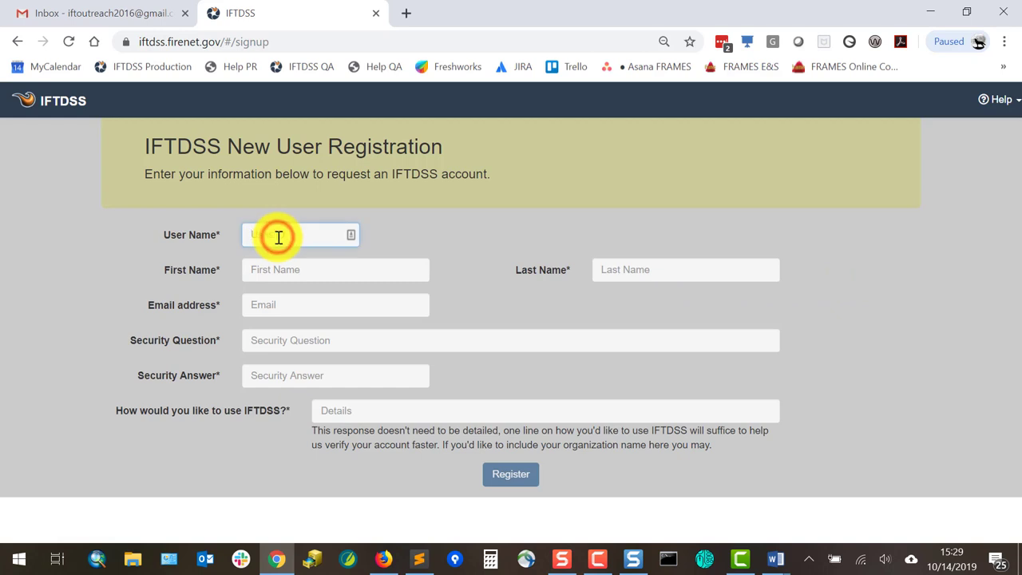
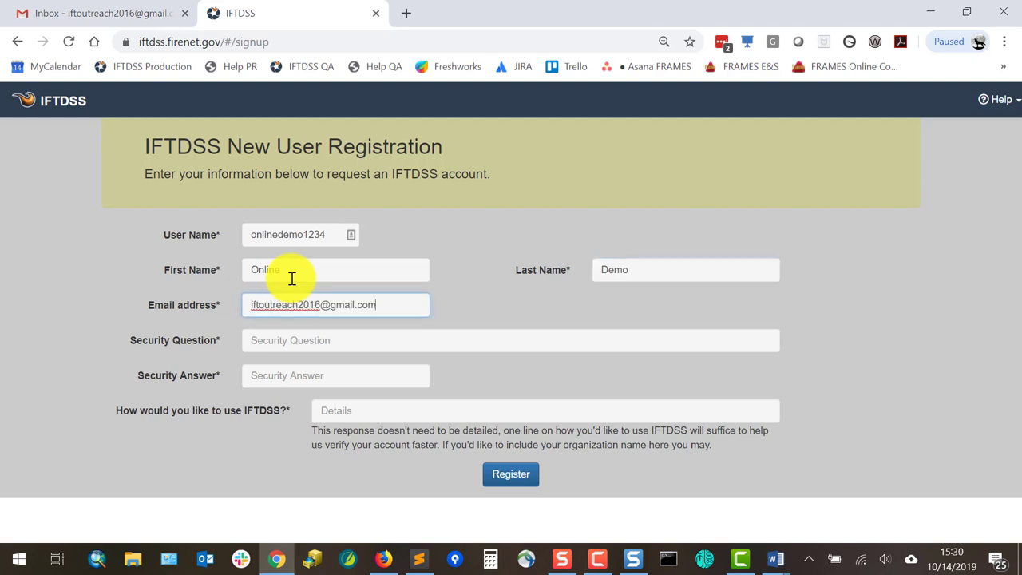
Enter the security question and answer and a note about online demonstrations of IFTDSS as intended use
left_click(511, 341)
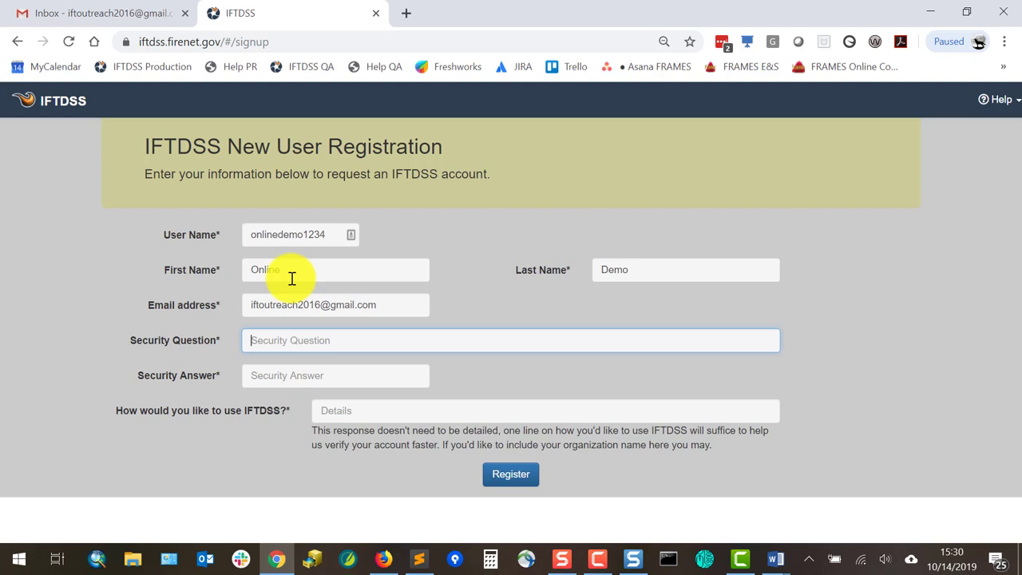
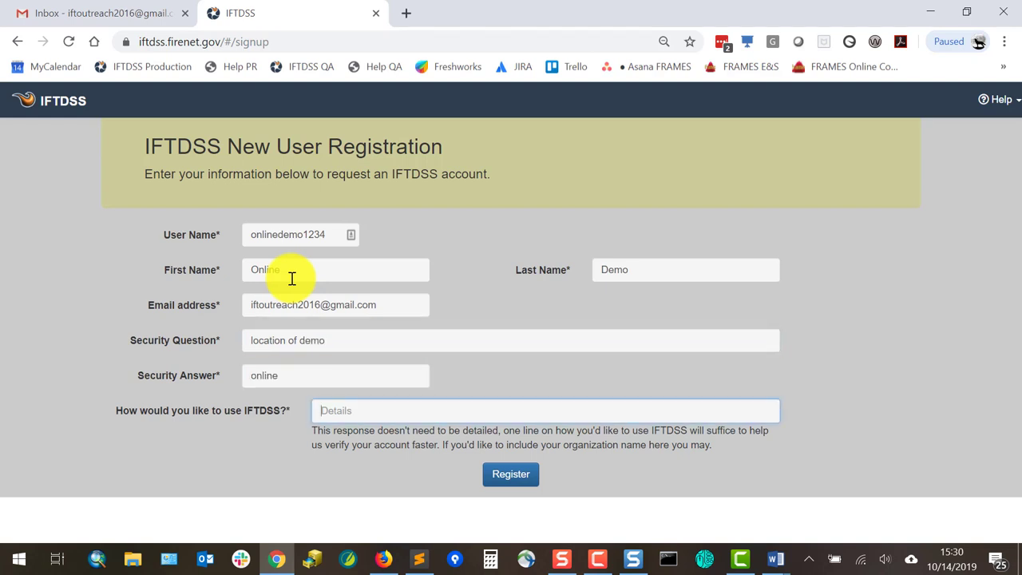
type("online demonstration of if")
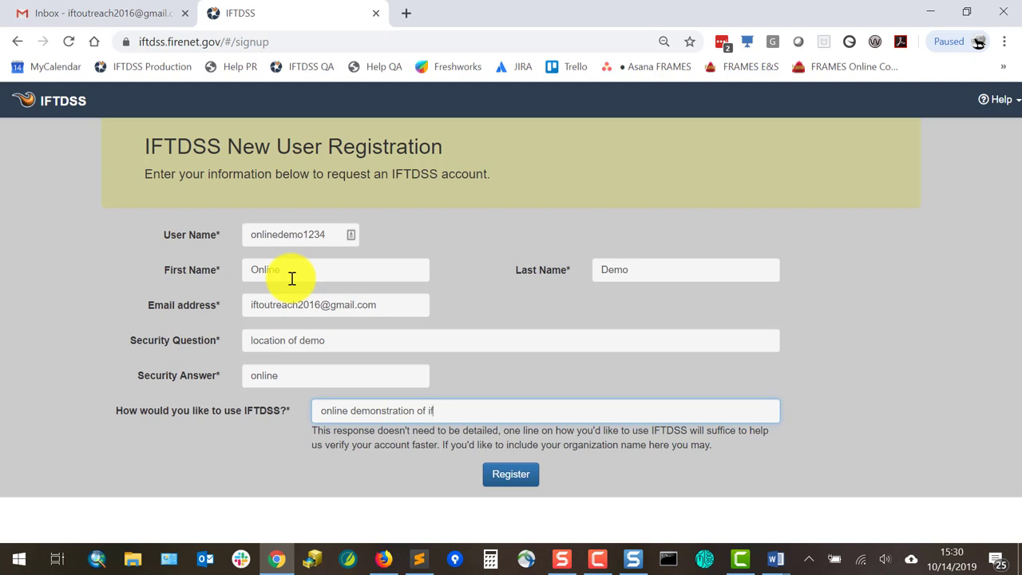
type("tdss")
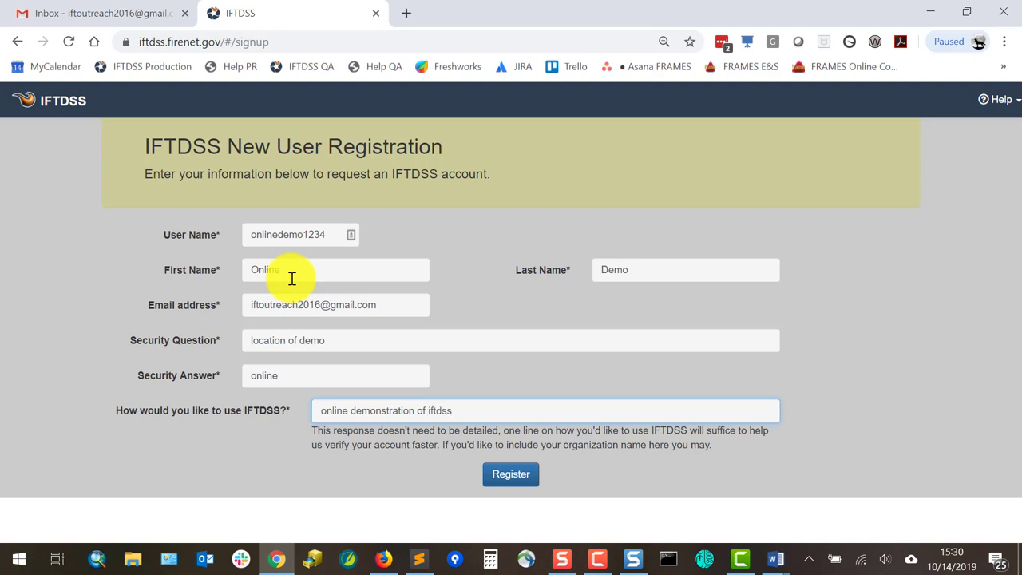
mouse_move(249, 340)
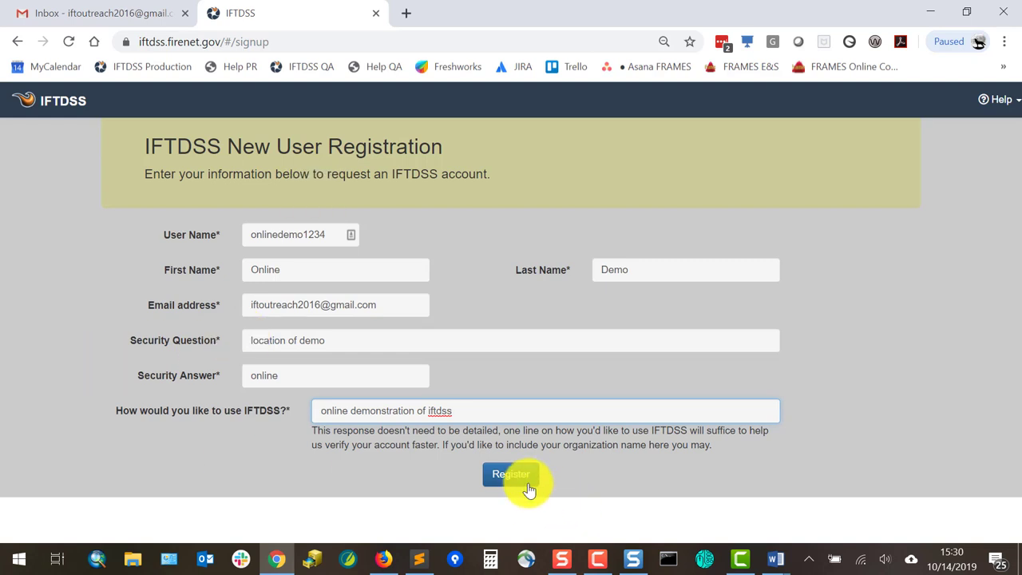
Submit the account request and switch to the Gmail inbox
left_click(511, 472)
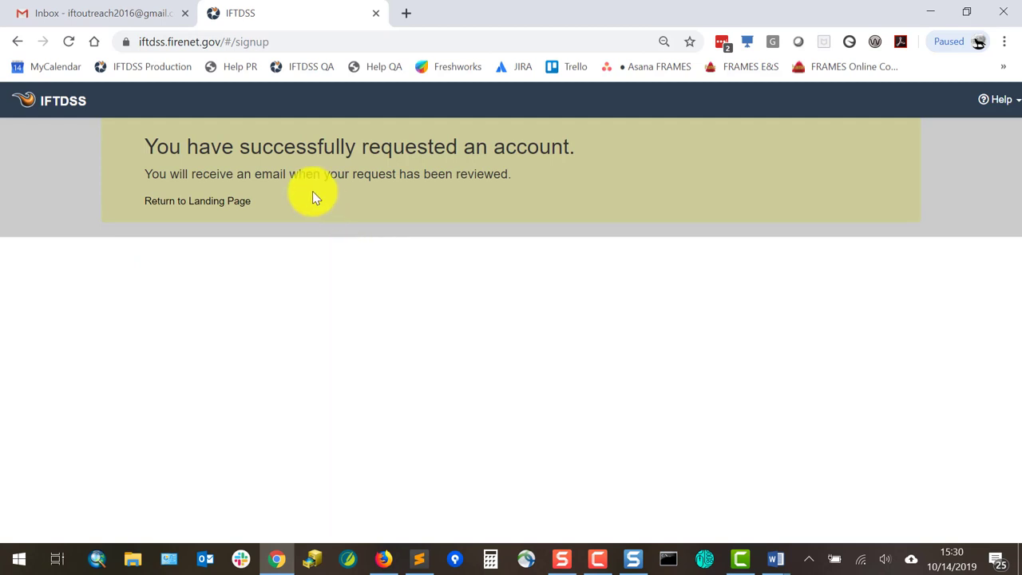
left_click(80, 13)
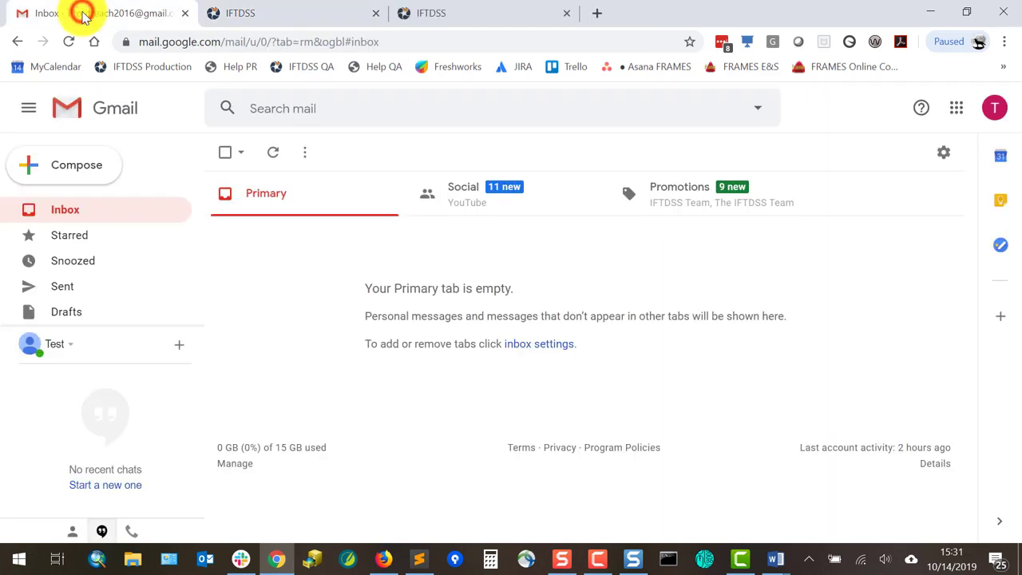
Rescue the IFTDSS New Account Activation email from Spam into the inbox
left_click(64, 211)
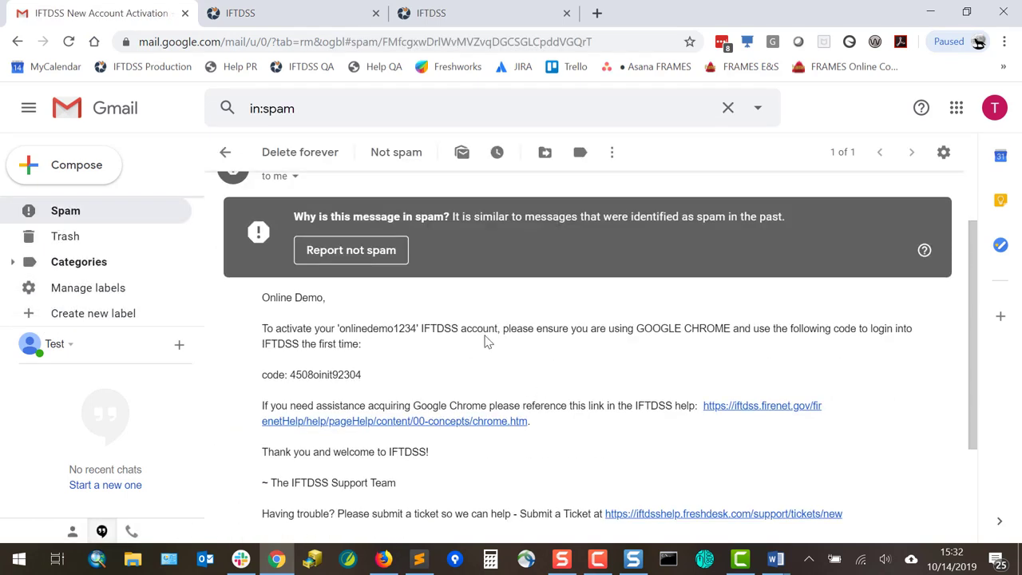
left_click(396, 151)
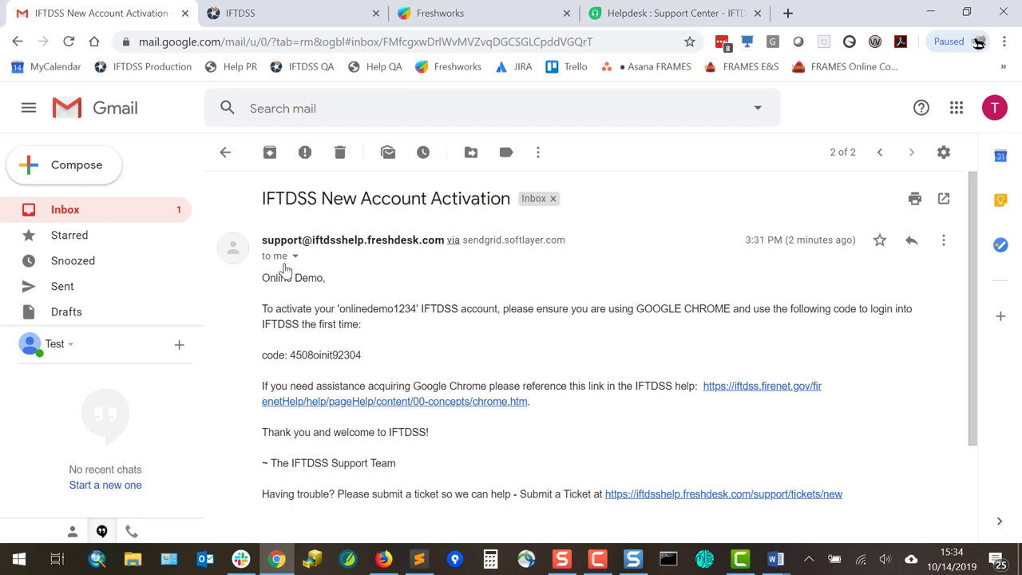
Read the Re: IFTDSS New Account Request approval reply, then return to the IFTDSS tab
left_click(225, 151)
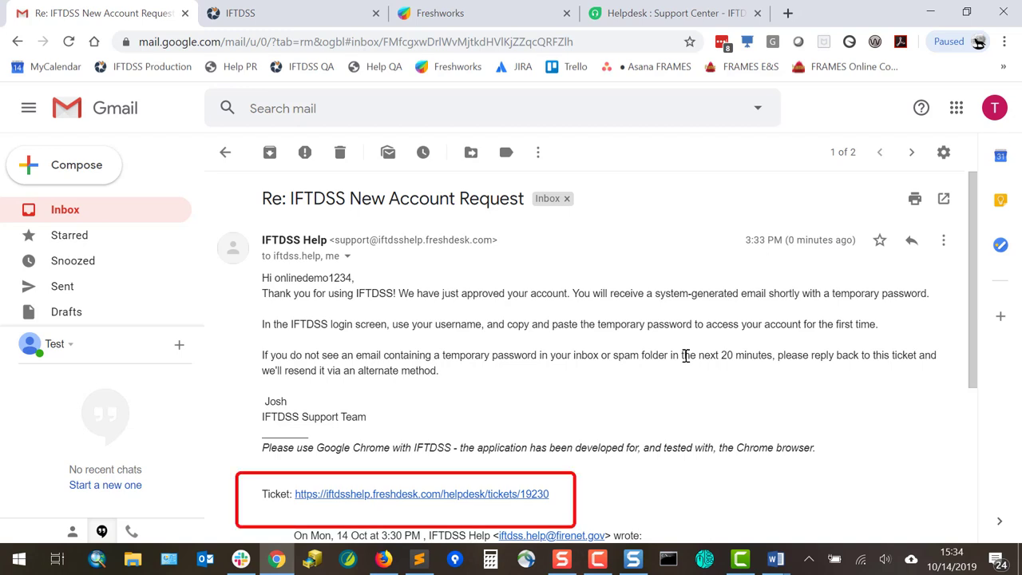
mouse_move(284, 493)
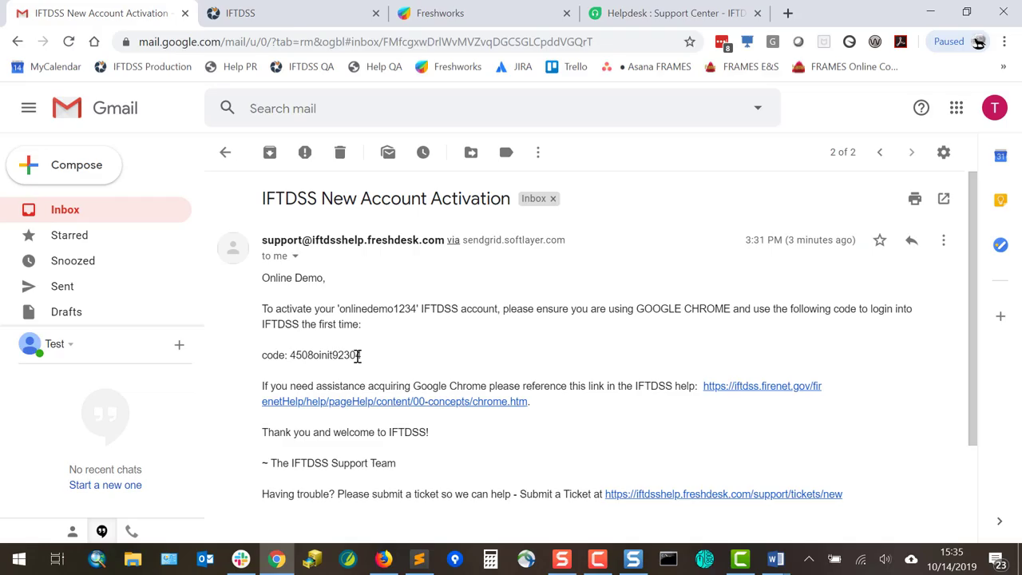
left_click(291, 13)
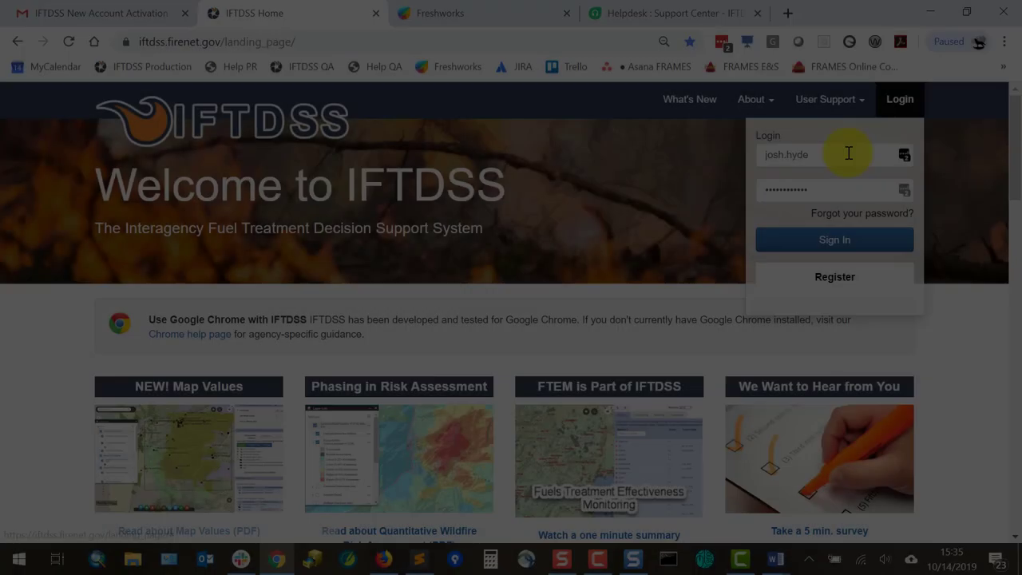
Sign in with the new username and the emailed temporary code
type("onlinedemo1234")
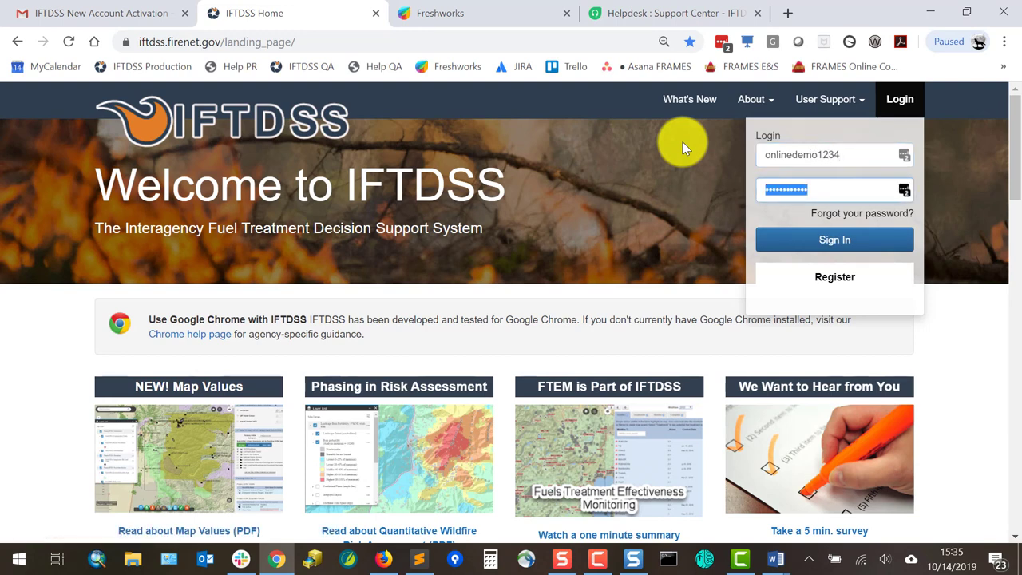
left_click(834, 240)
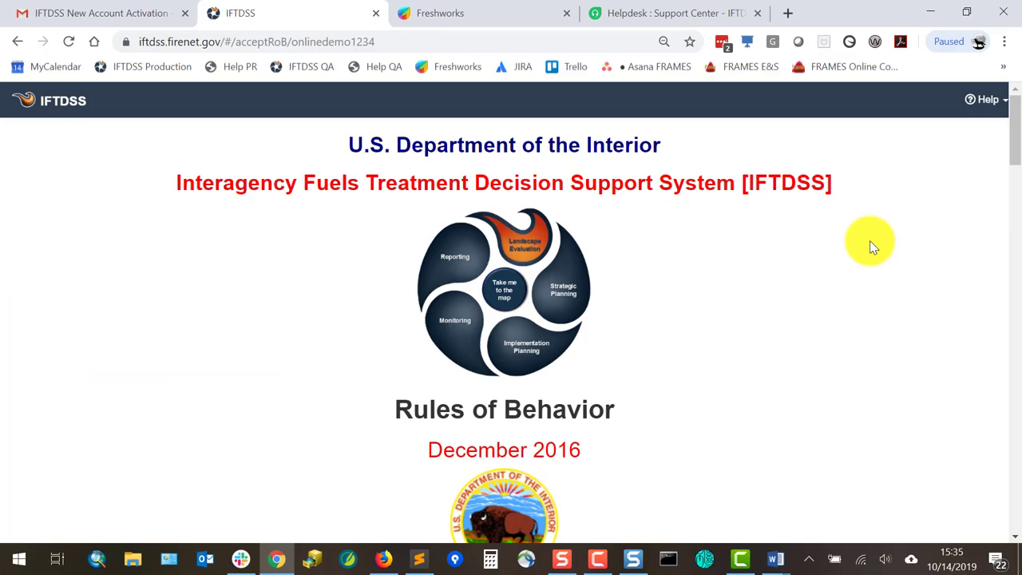
Accept the Rules of Behavior at the bottom of the page
scroll("down", 3)
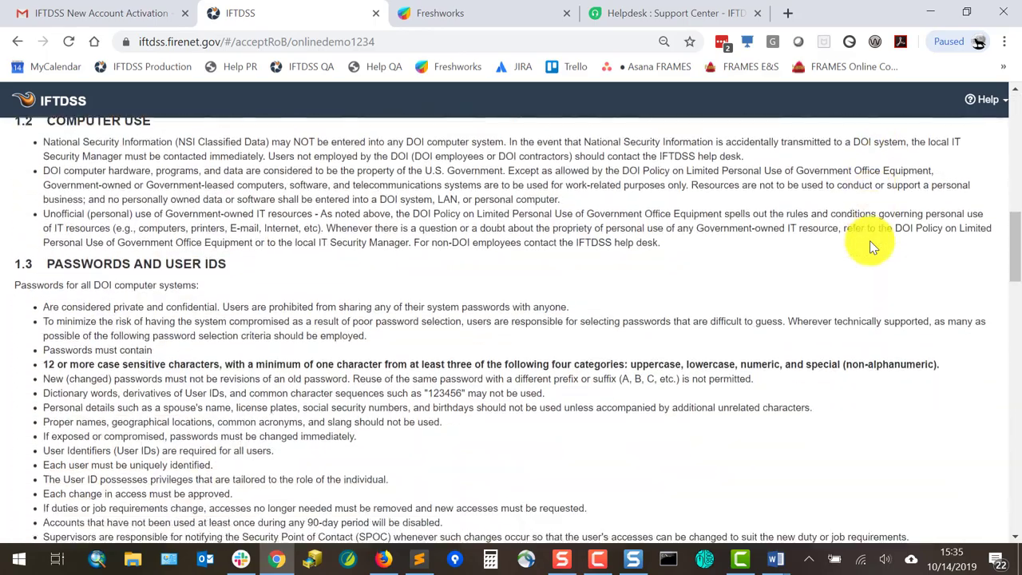
scroll("down", 3)
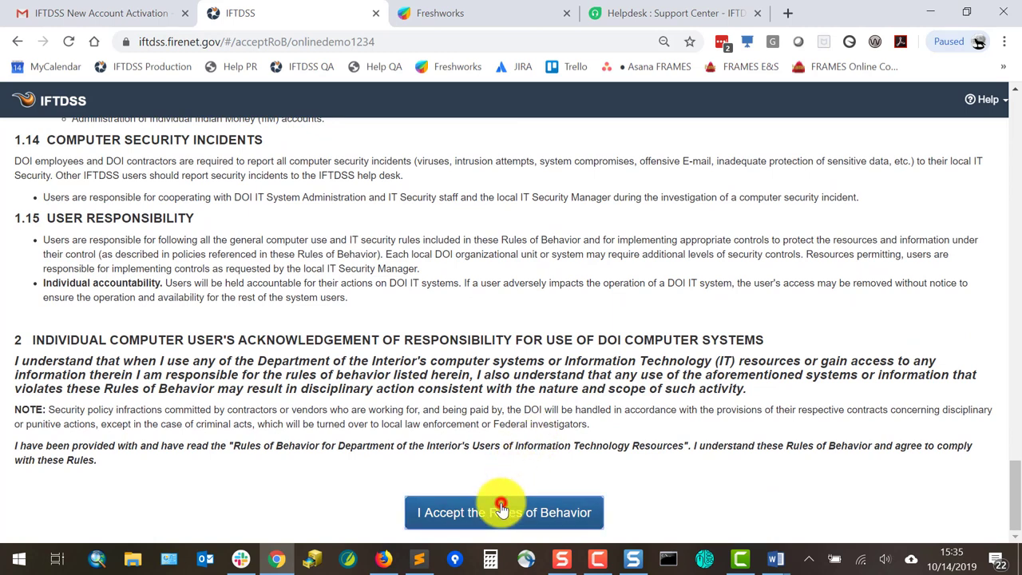
left_click(505, 511)
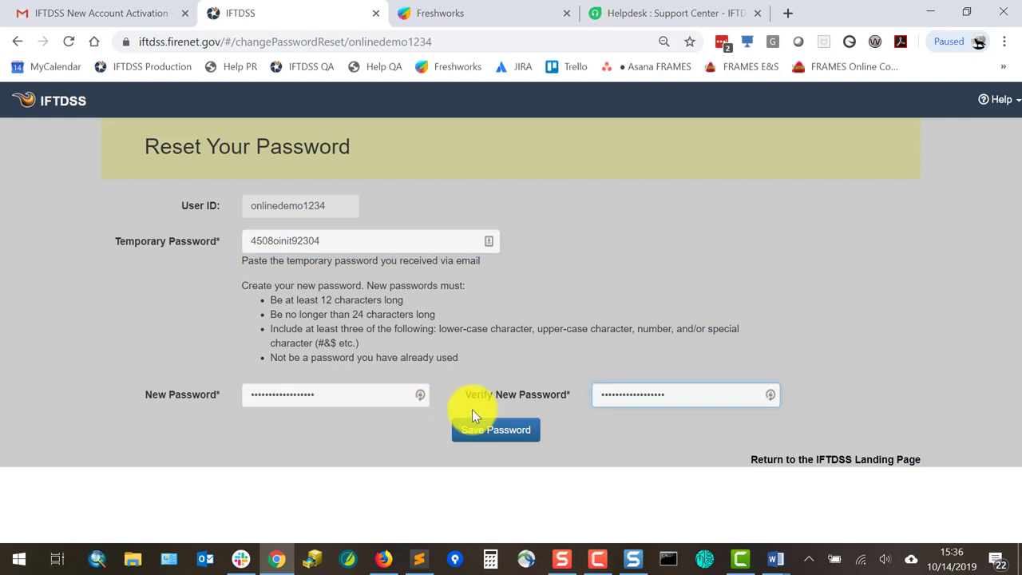
Save the new password and reopen the home page sign-in panel
left_click(495, 430)
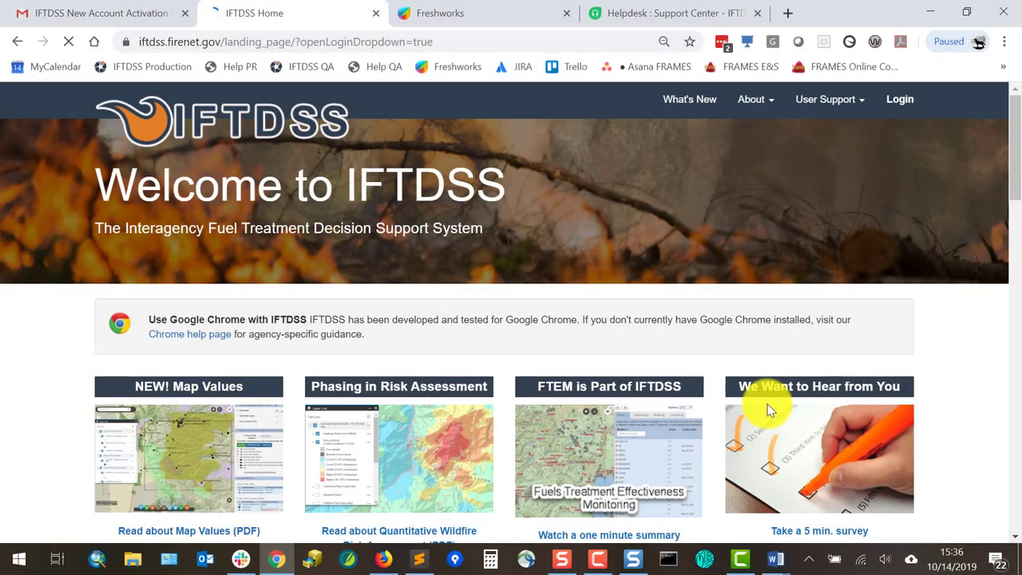
left_click(899, 99)
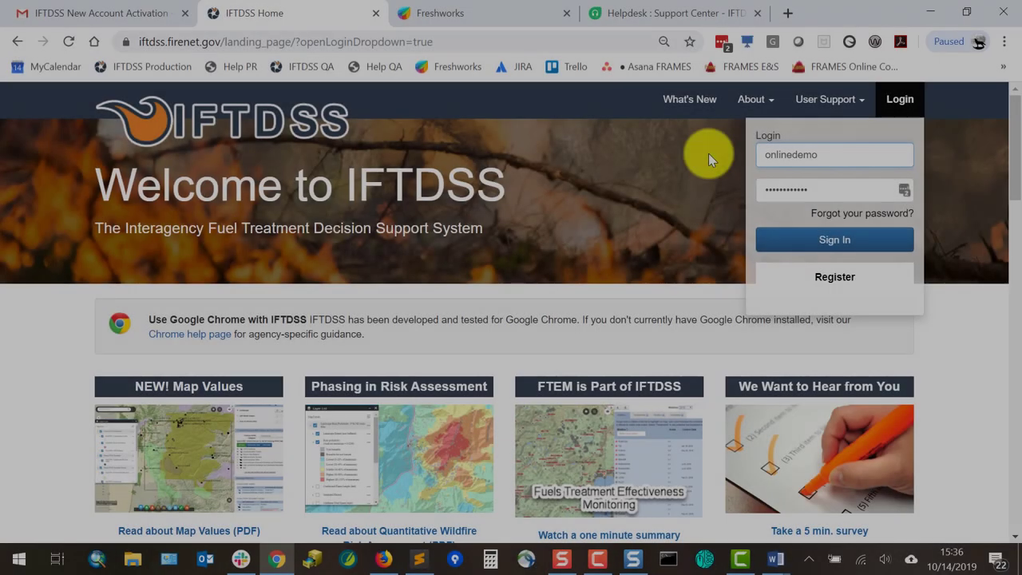